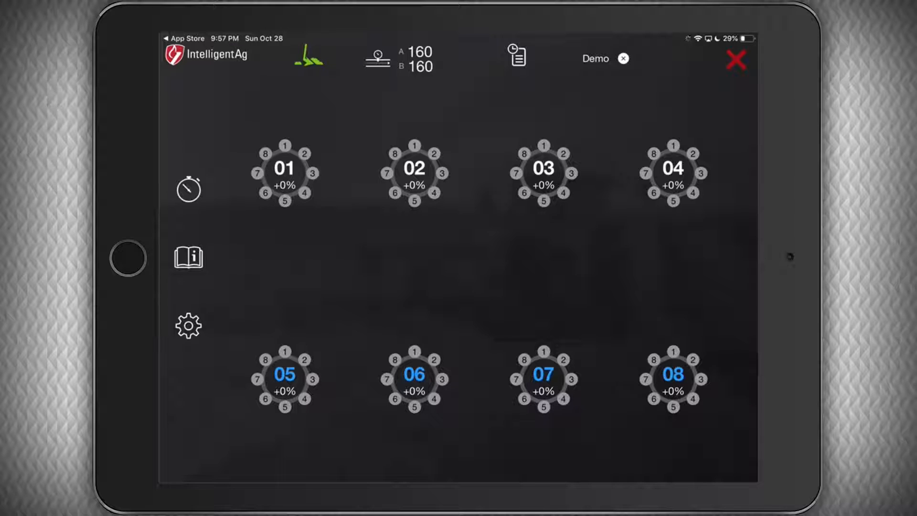
# Open the blockage monitor's Settings page from the gear icon.
pyautogui.click(188, 326)
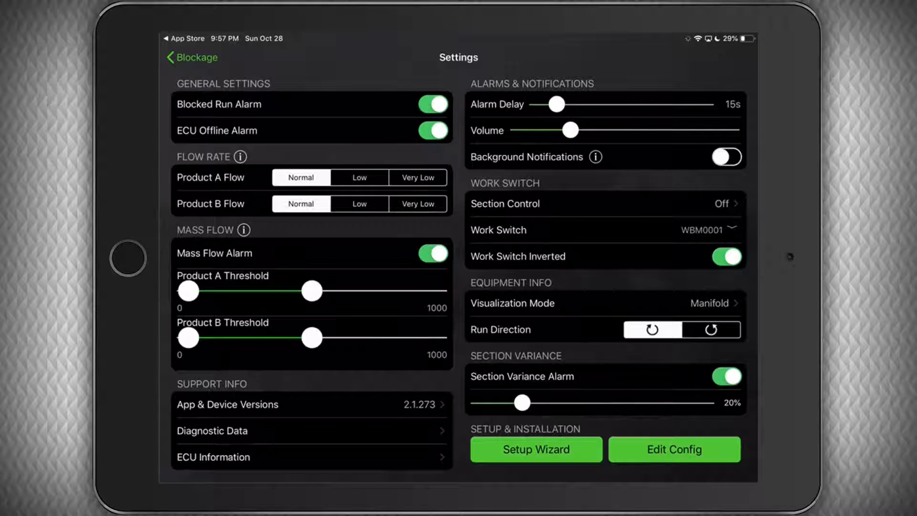
# Launch the Setup Wizard from Setup & Installation in Settings.
pyautogui.click(535, 449)
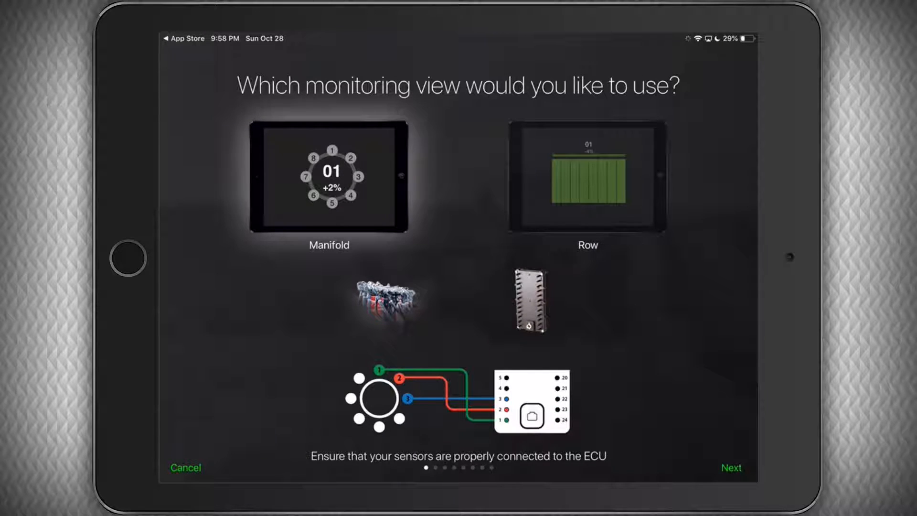
# Keep the Manifold view, raise the expected ECU count to 7, and search.
pyautogui.click(731, 468)
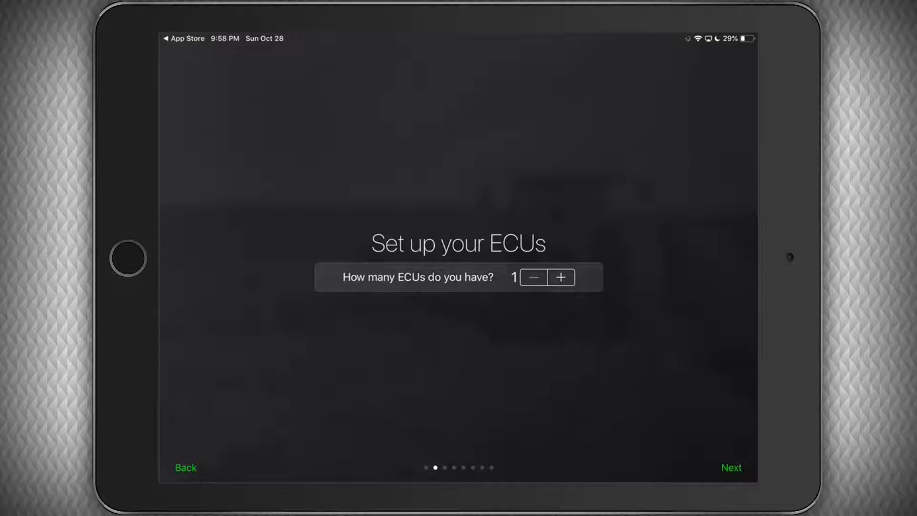
pyautogui.click(560, 276)
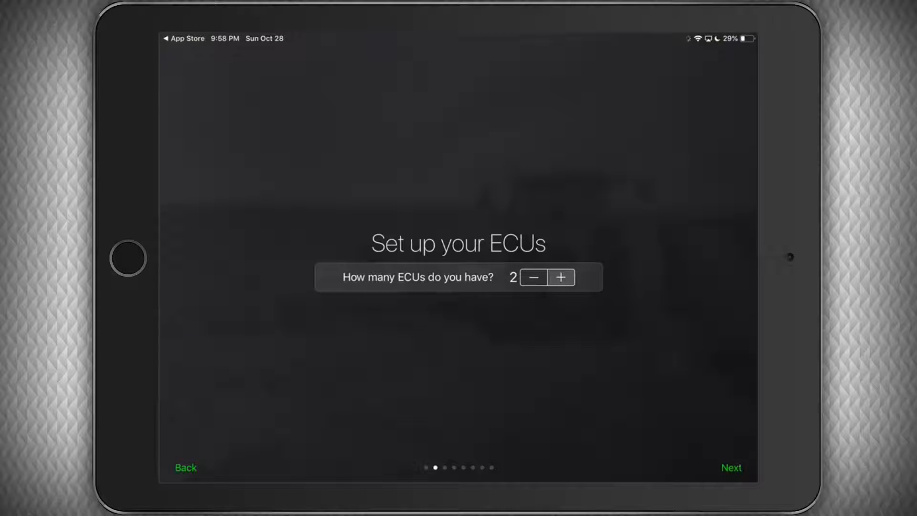
pyautogui.click(560, 277)
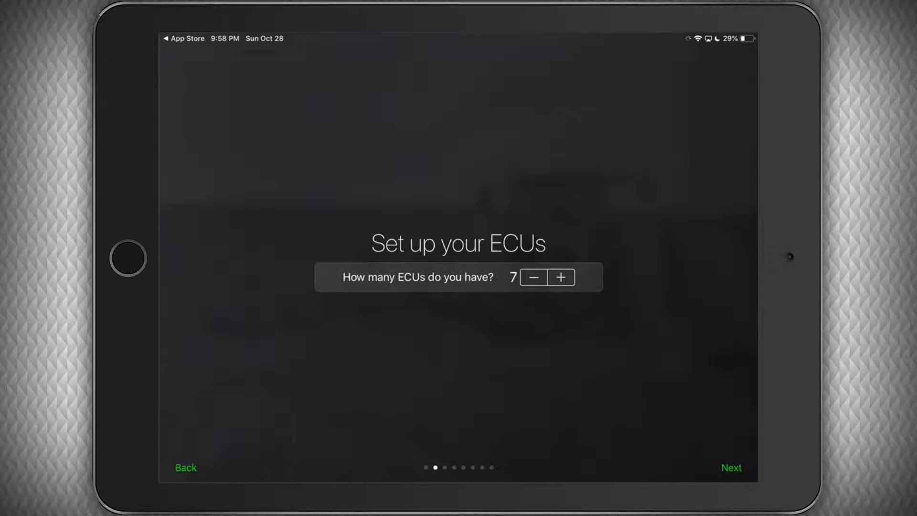
pyautogui.click(730, 467)
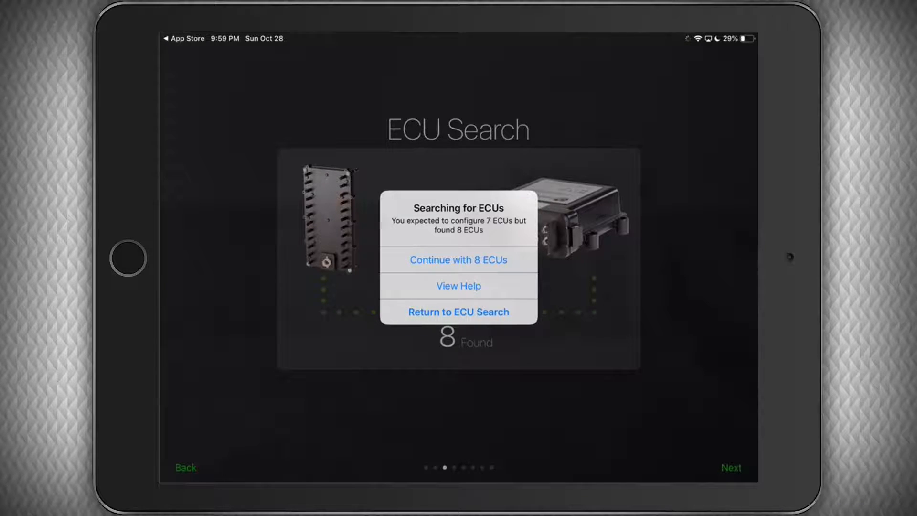
# Continue with all 8 ECUs found by the search.
pyautogui.click(458, 259)
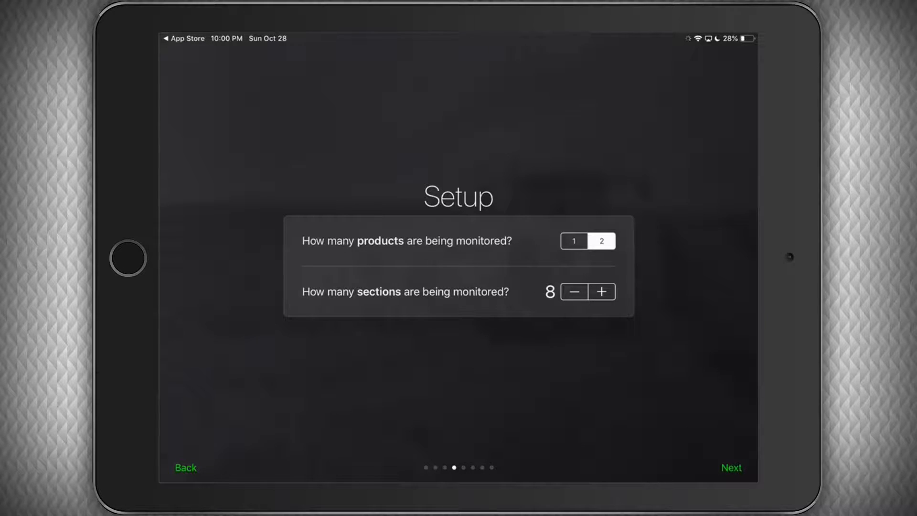
# Advance to Section Config with section 01's details showing.
pyautogui.click(730, 467)
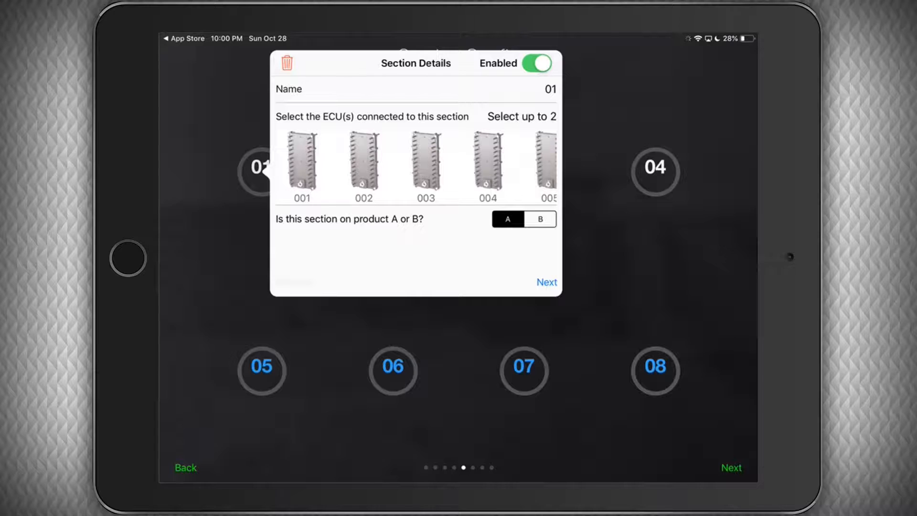
# Give section 01 ECU 001 with 8 sensors, keeping product A.
pyautogui.click(301, 164)
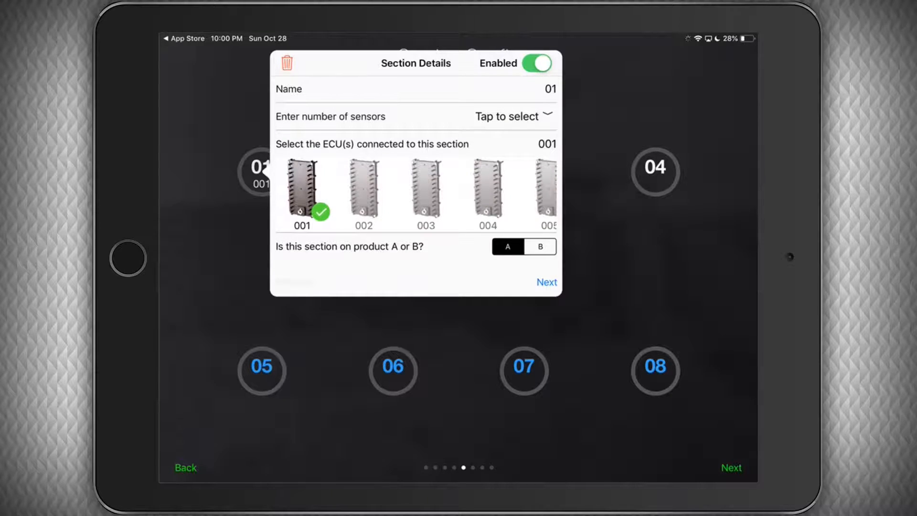
pyautogui.click(510, 116)
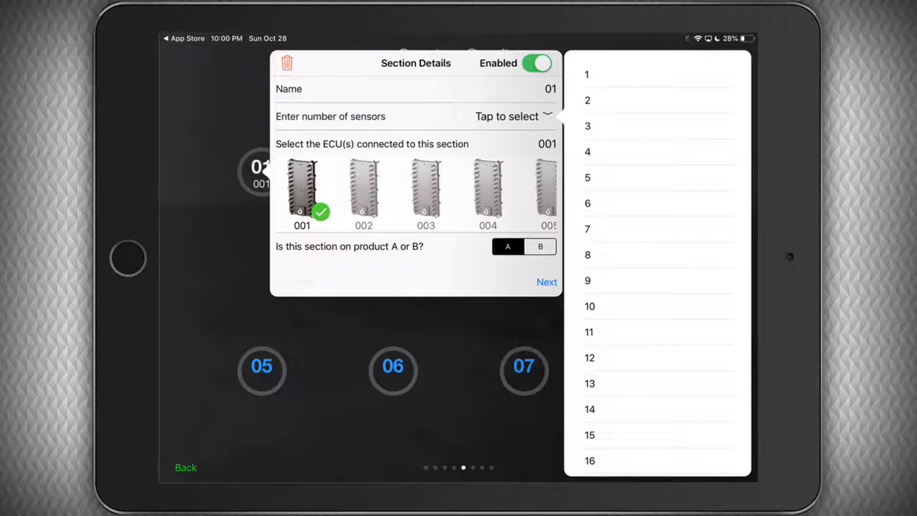
pyautogui.click(588, 255)
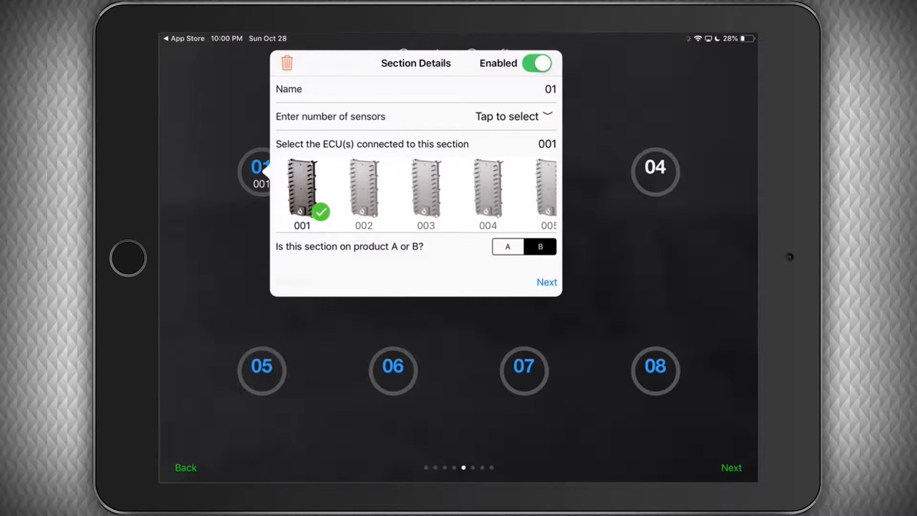
pyautogui.click(507, 246)
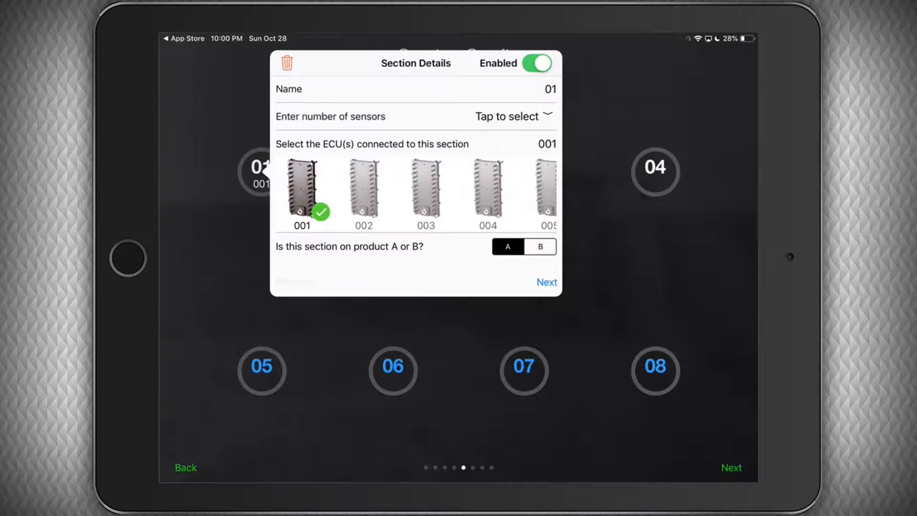
pyautogui.click(508, 117)
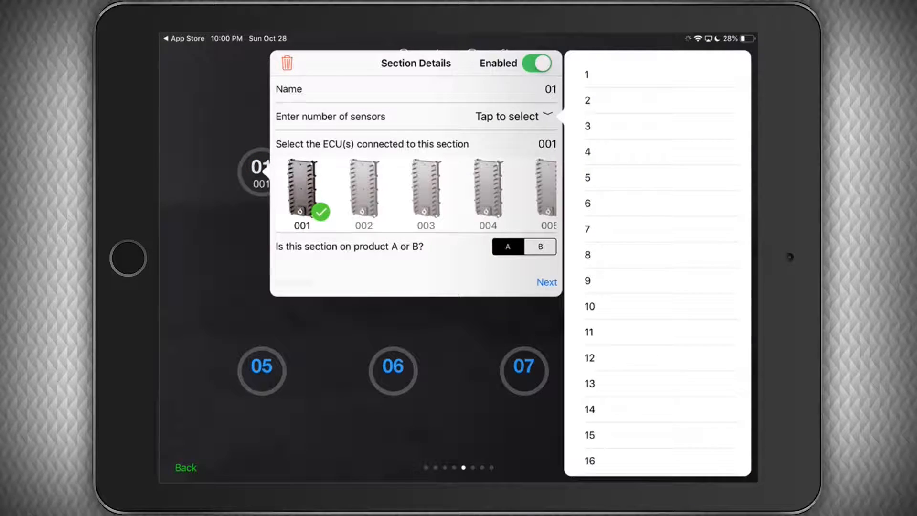
pyautogui.click(588, 254)
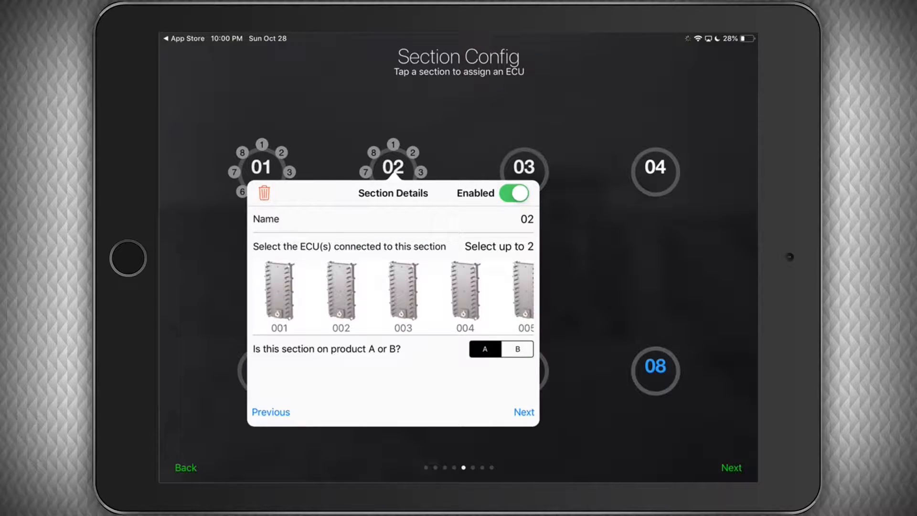
# Assign ECUs 002, 003, 004 and 006 to their matching sections.
pyautogui.click(340, 298)
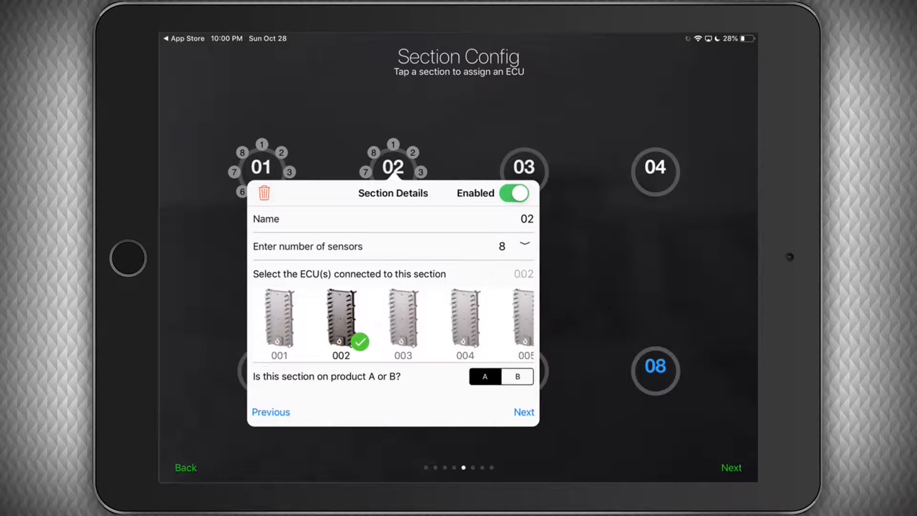
pyautogui.click(522, 412)
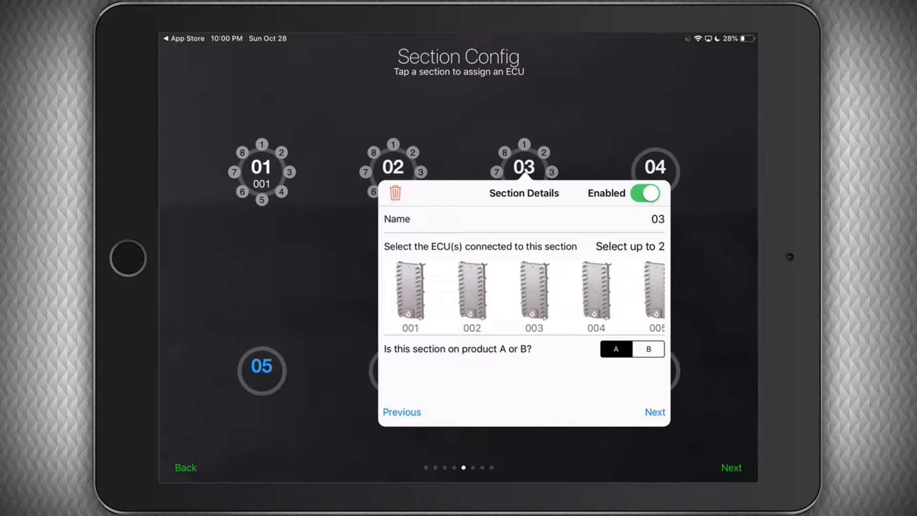
pyautogui.click(533, 307)
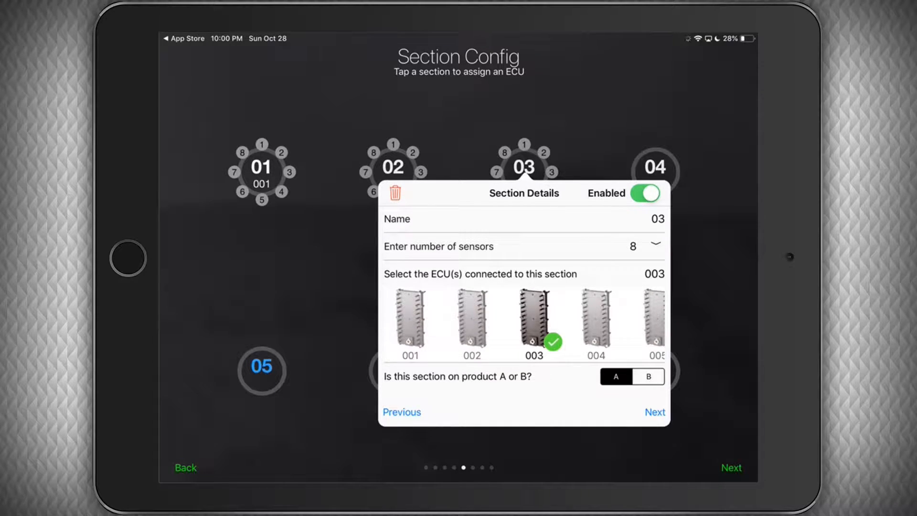
pyautogui.click(655, 412)
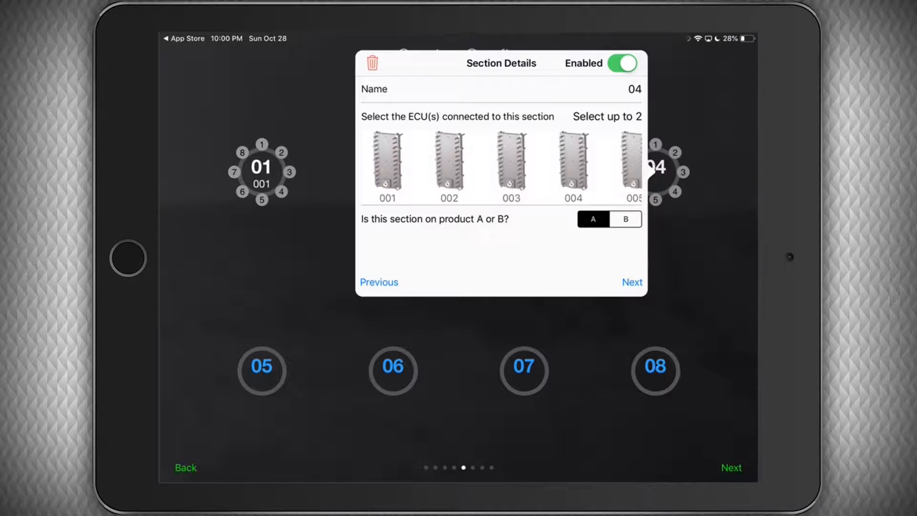
pyautogui.click(631, 281)
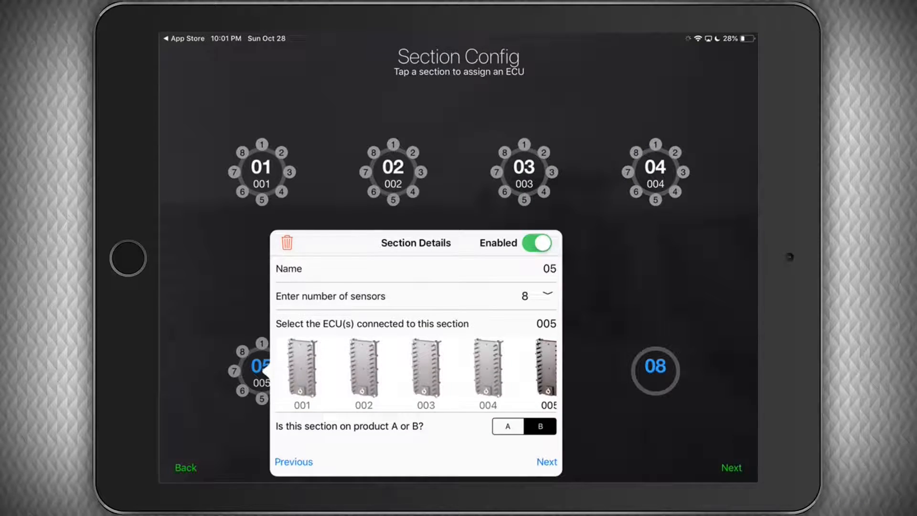
pyautogui.click(545, 461)
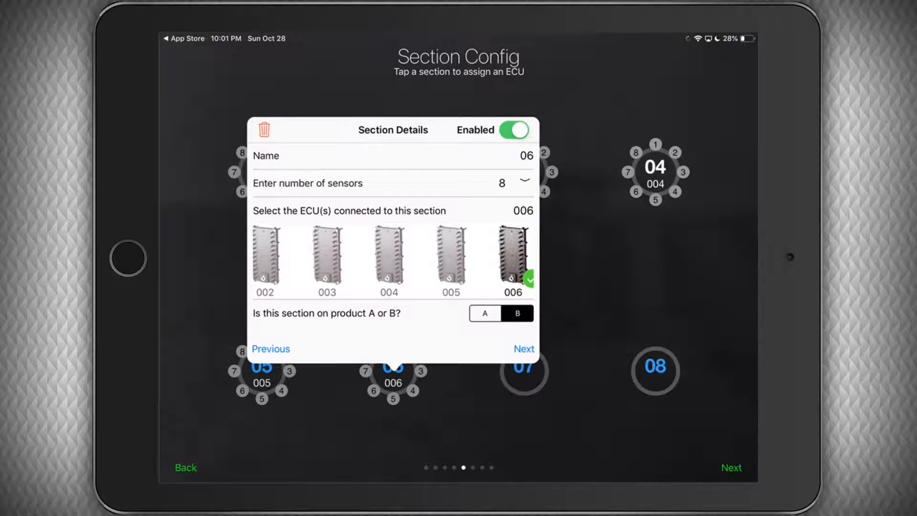
# Give sections 07 and 08 ECUs 007 and 008, finish, and continue.
pyautogui.click(521, 349)
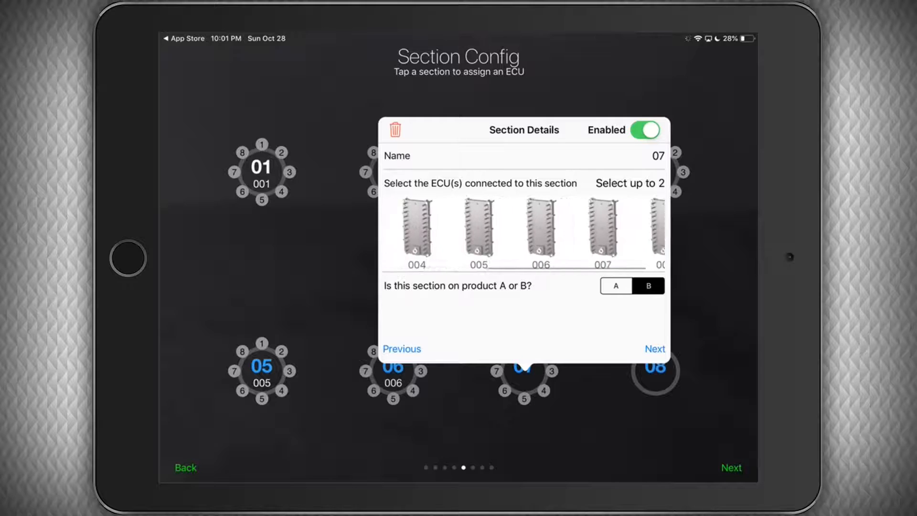
pyautogui.click(574, 257)
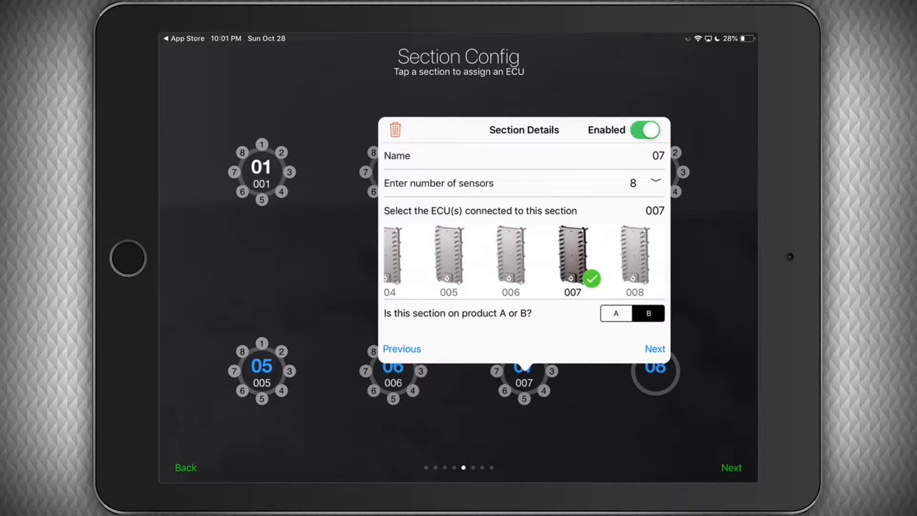
pyautogui.click(654, 349)
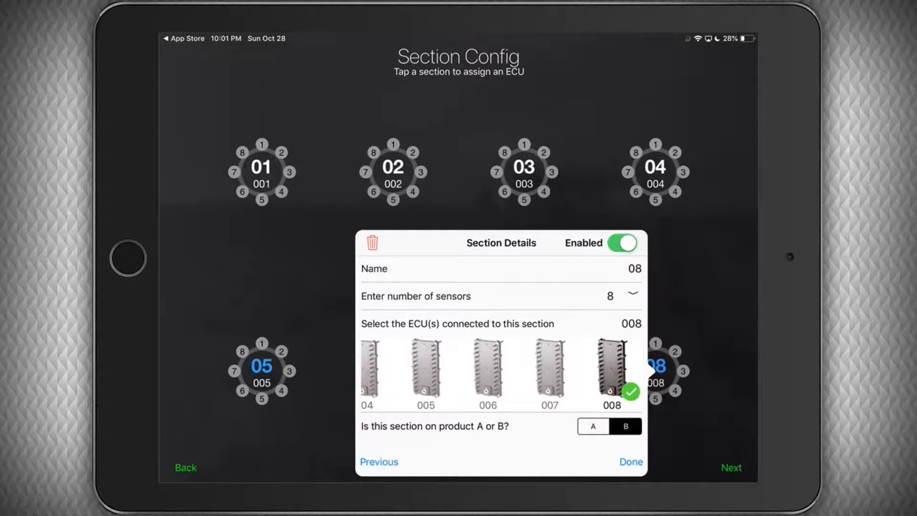
pyautogui.click(630, 461)
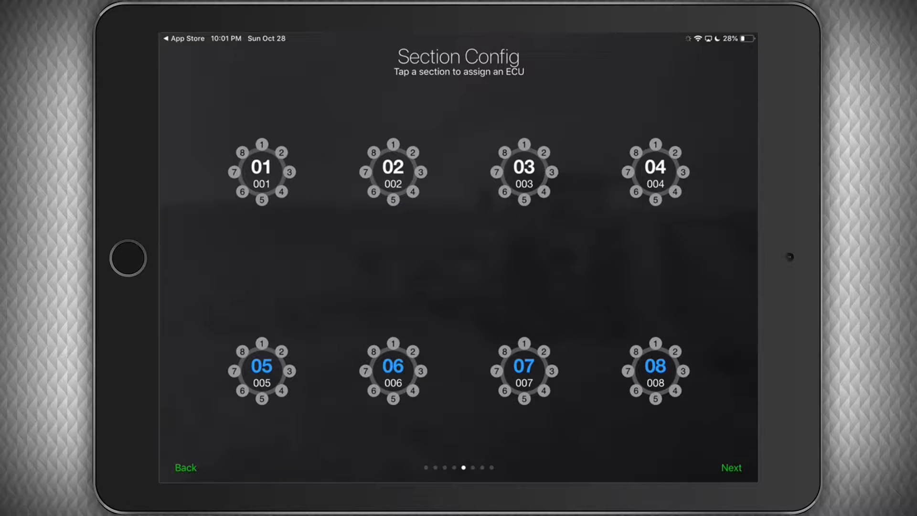
pyautogui.click(731, 467)
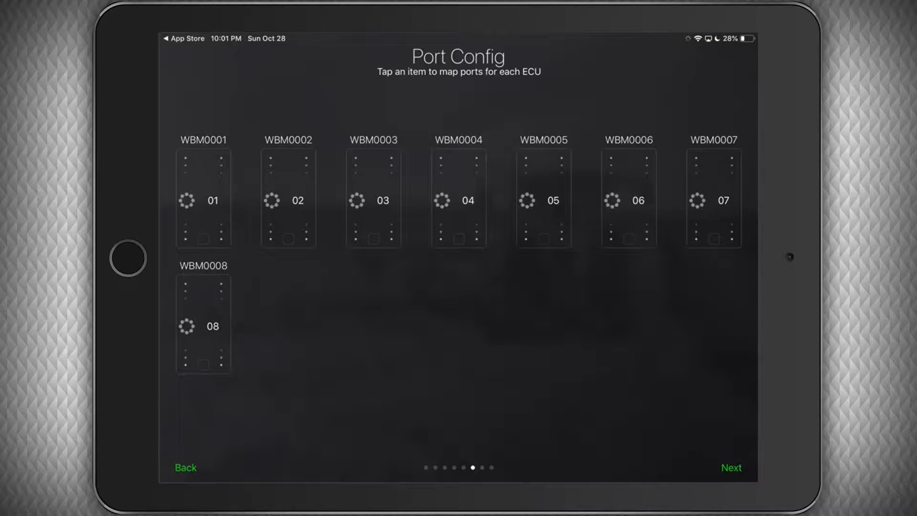
# Open WBM0001's port mapping, toggle ports 8 and 7 off, restore port 7, and apply.
pyautogui.click(203, 198)
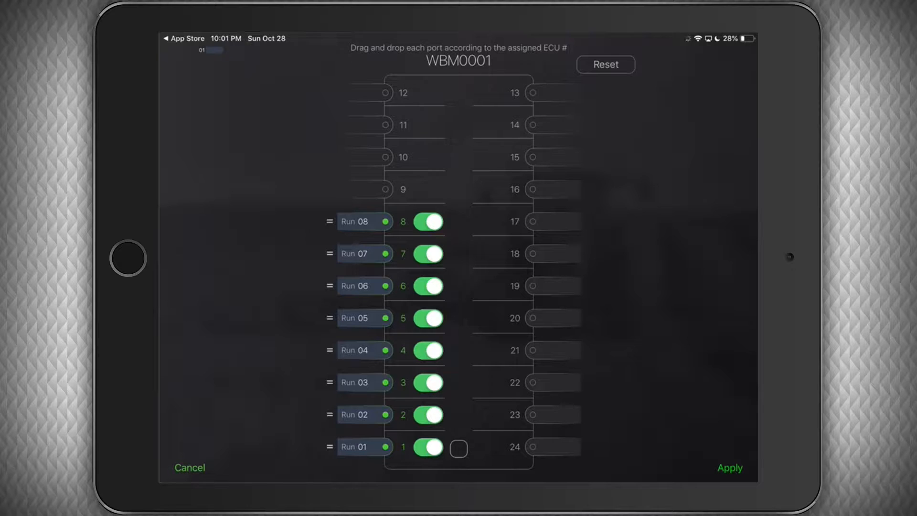
pyautogui.click(428, 221)
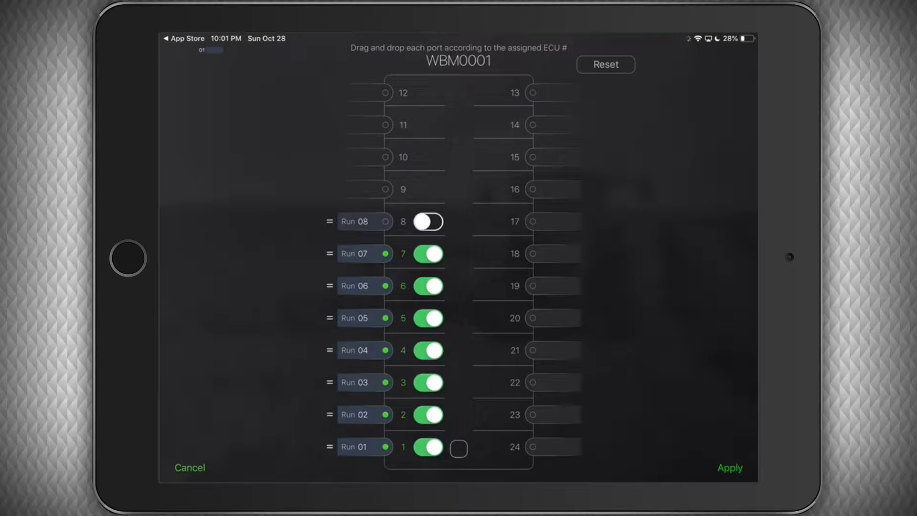
pyautogui.click(427, 253)
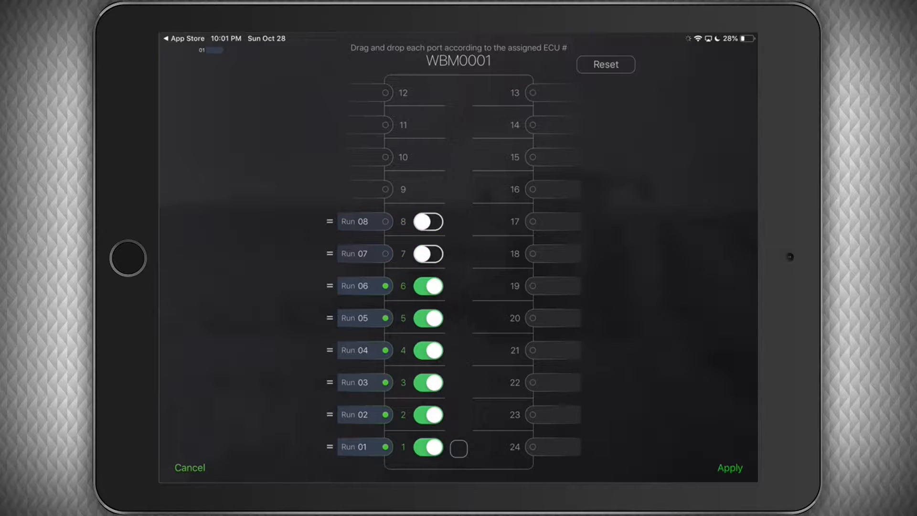
pyautogui.click(427, 286)
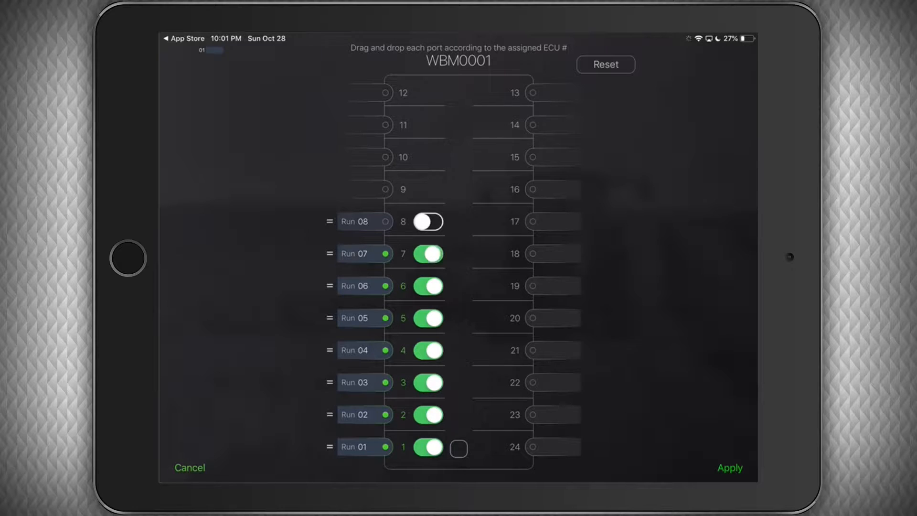
pyautogui.click(427, 221)
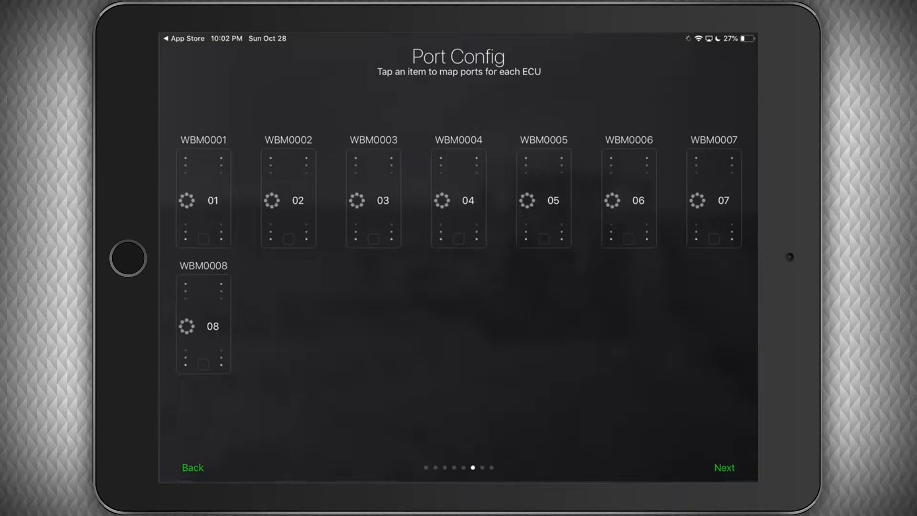
# Review WBM0002's port mapping and accept it.
pyautogui.click(287, 198)
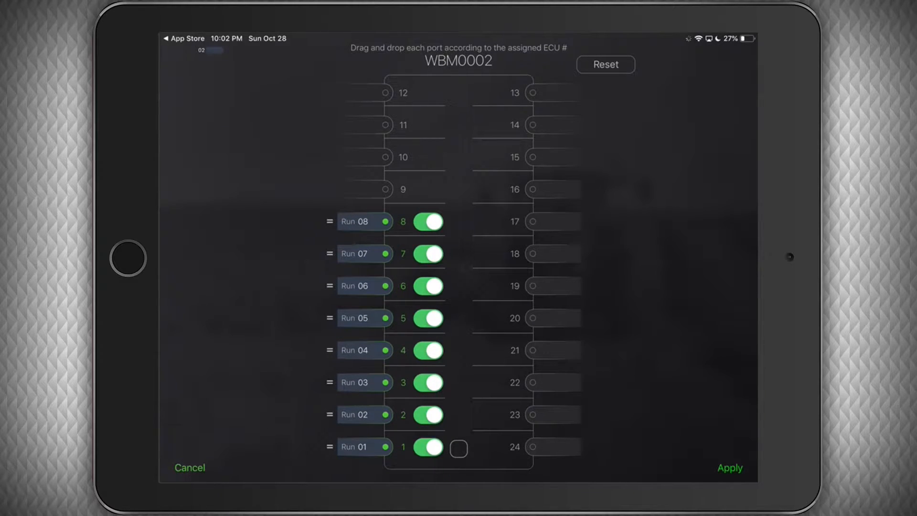
pyautogui.click(729, 467)
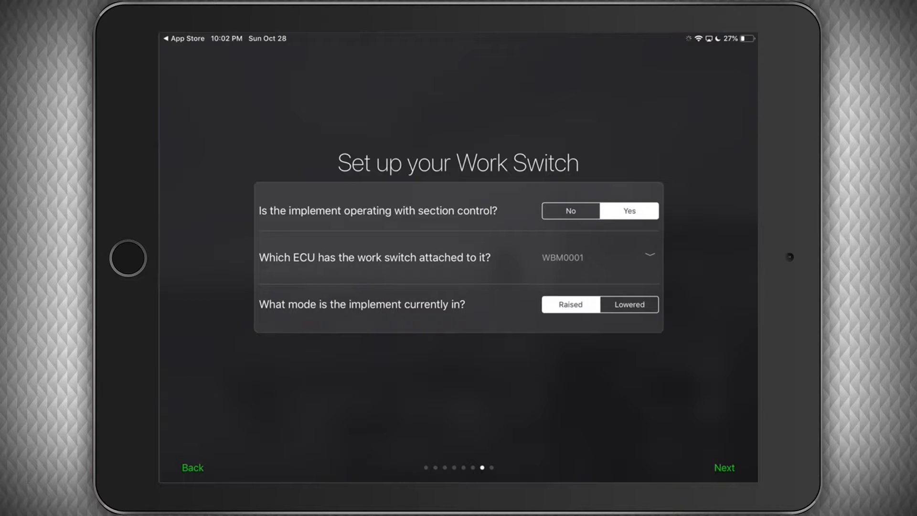
# Attach the work switch to WBM0004 in Lowered mode and continue.
pyautogui.click(597, 258)
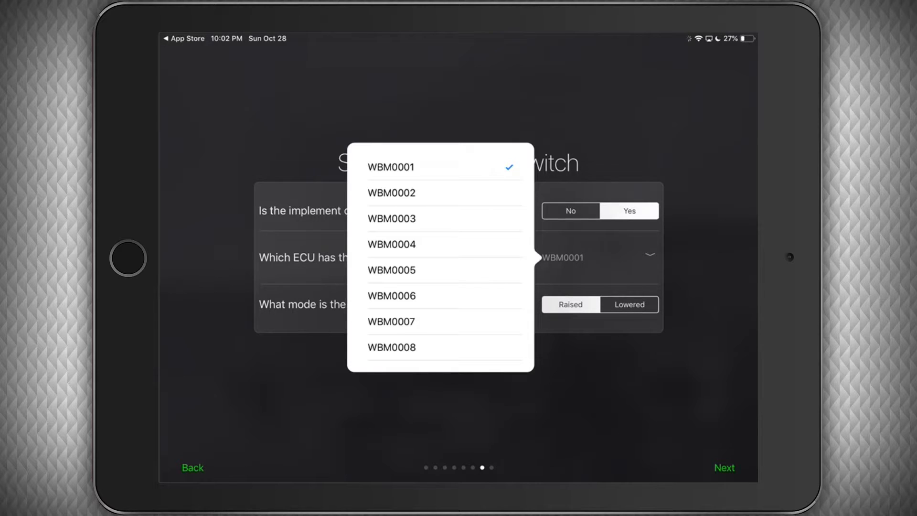
pyautogui.click(391, 244)
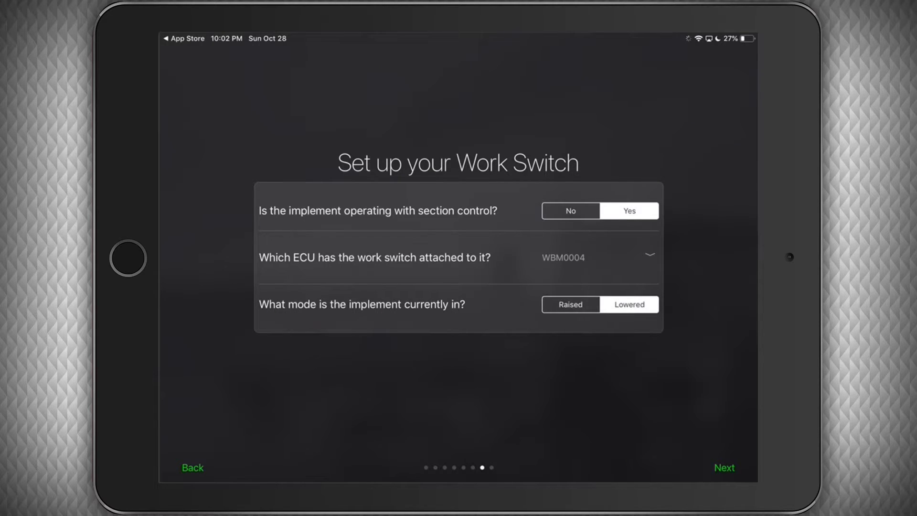
pyautogui.click(724, 467)
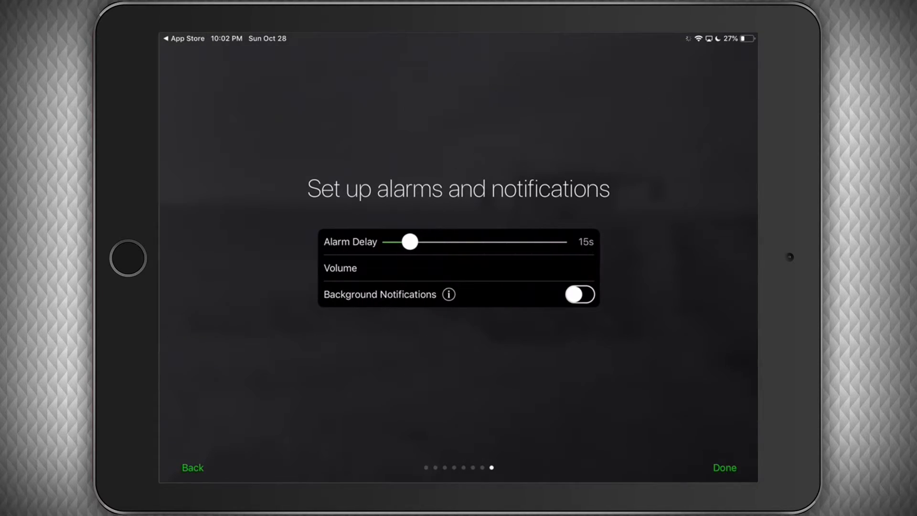
# Set the alarm delay to 14 seconds and switch on background notifications.
pyautogui.click(424, 268)
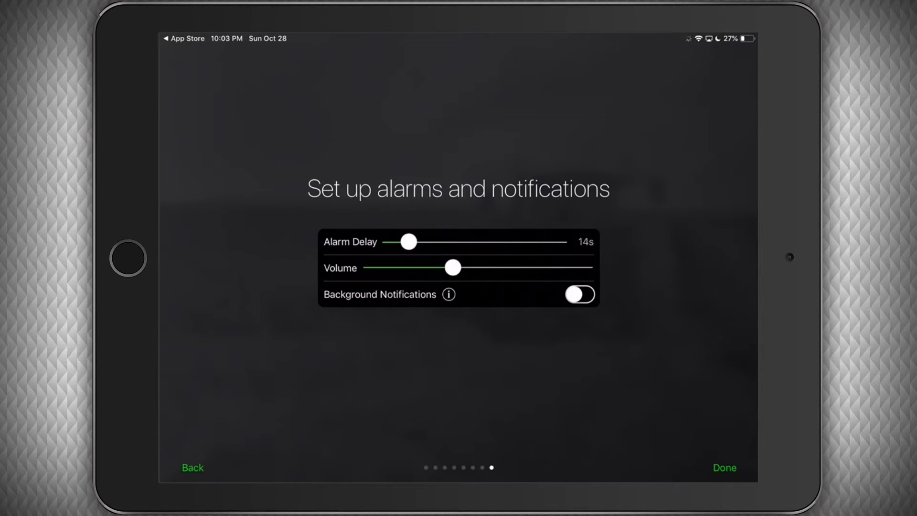
pyautogui.click(578, 294)
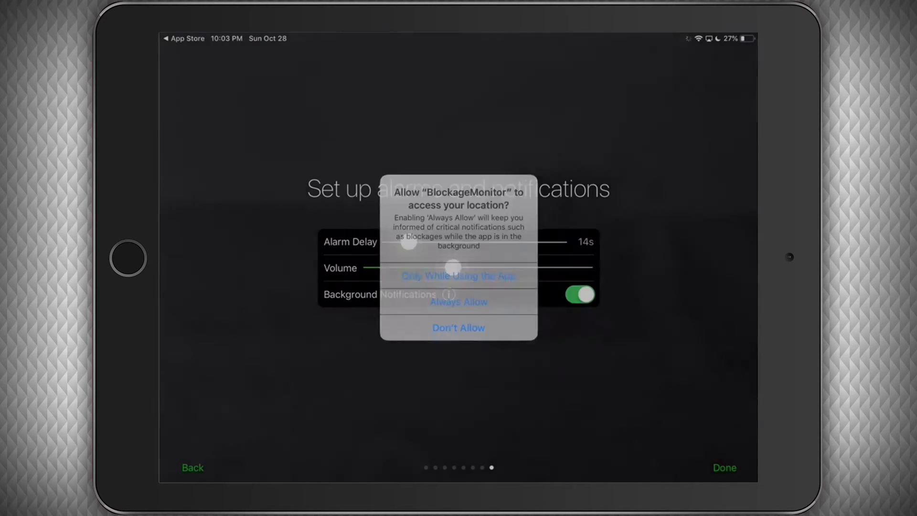
# Answer the location-access alert, complete the wizard, and go back to the Blockage monitor.
pyautogui.click(458, 302)
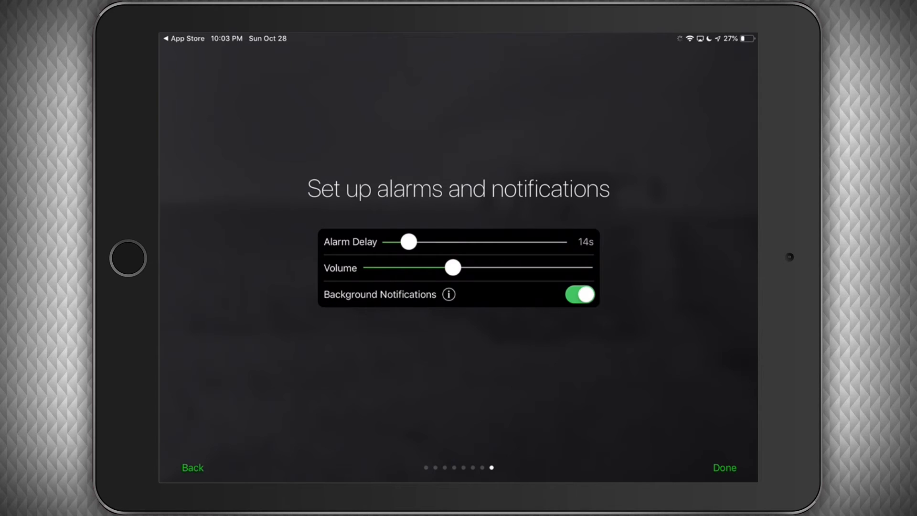
pyautogui.click(724, 468)
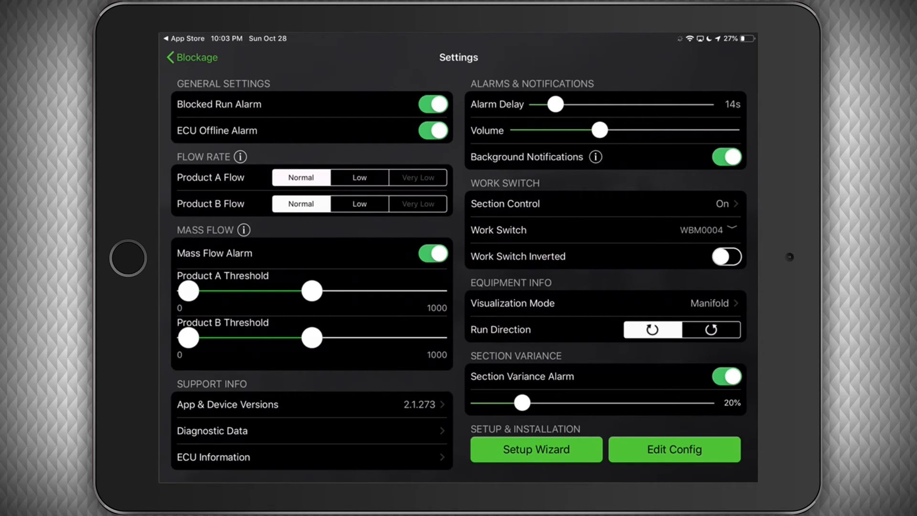
pyautogui.click(193, 58)
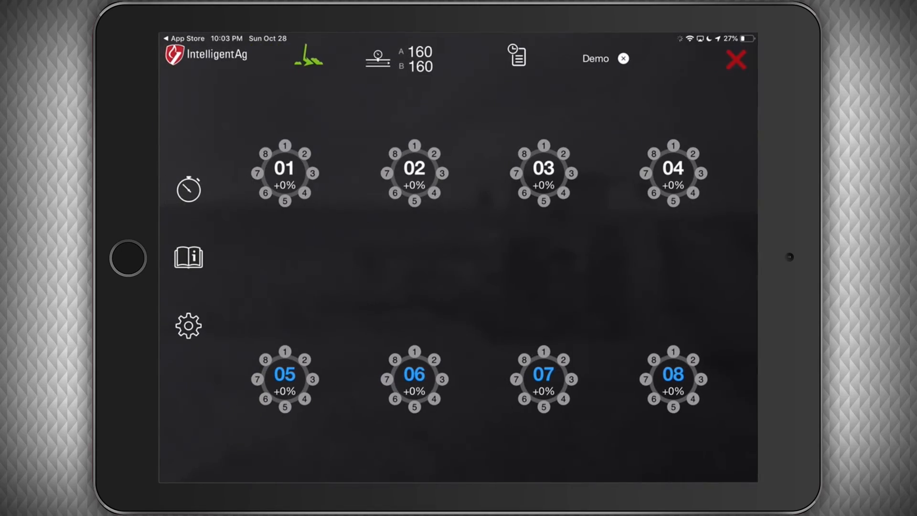